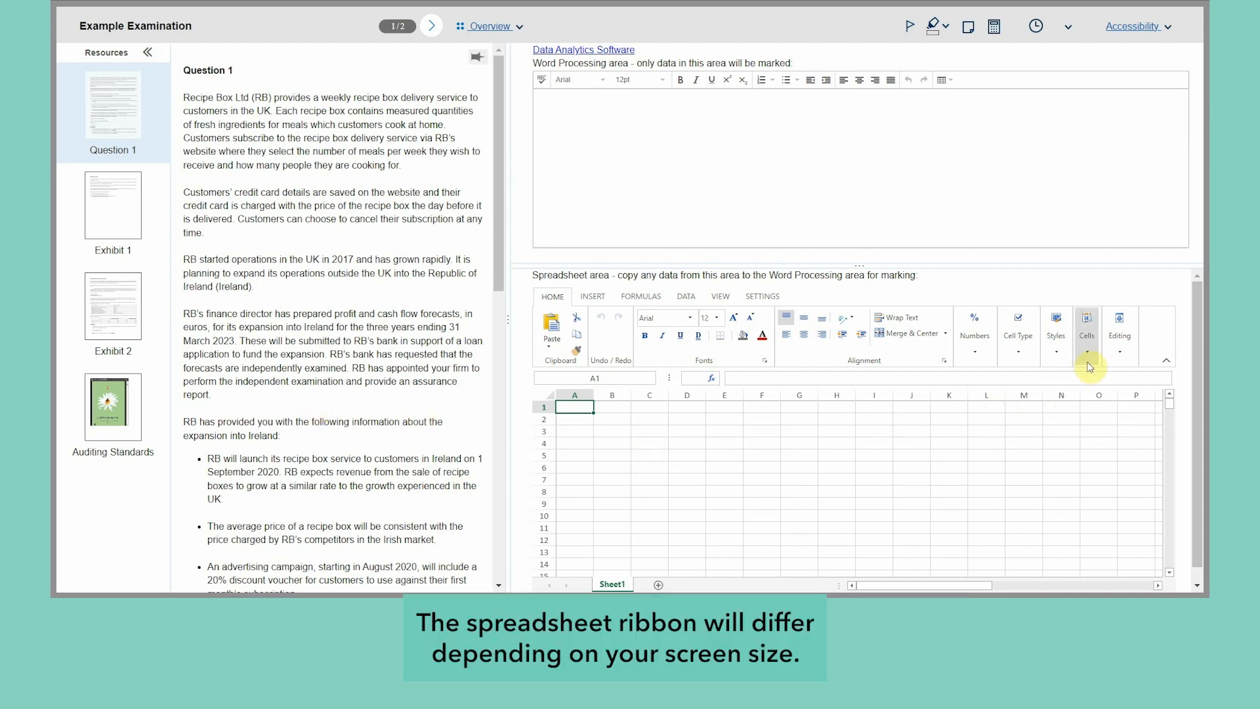
mouse_move(1087, 347)
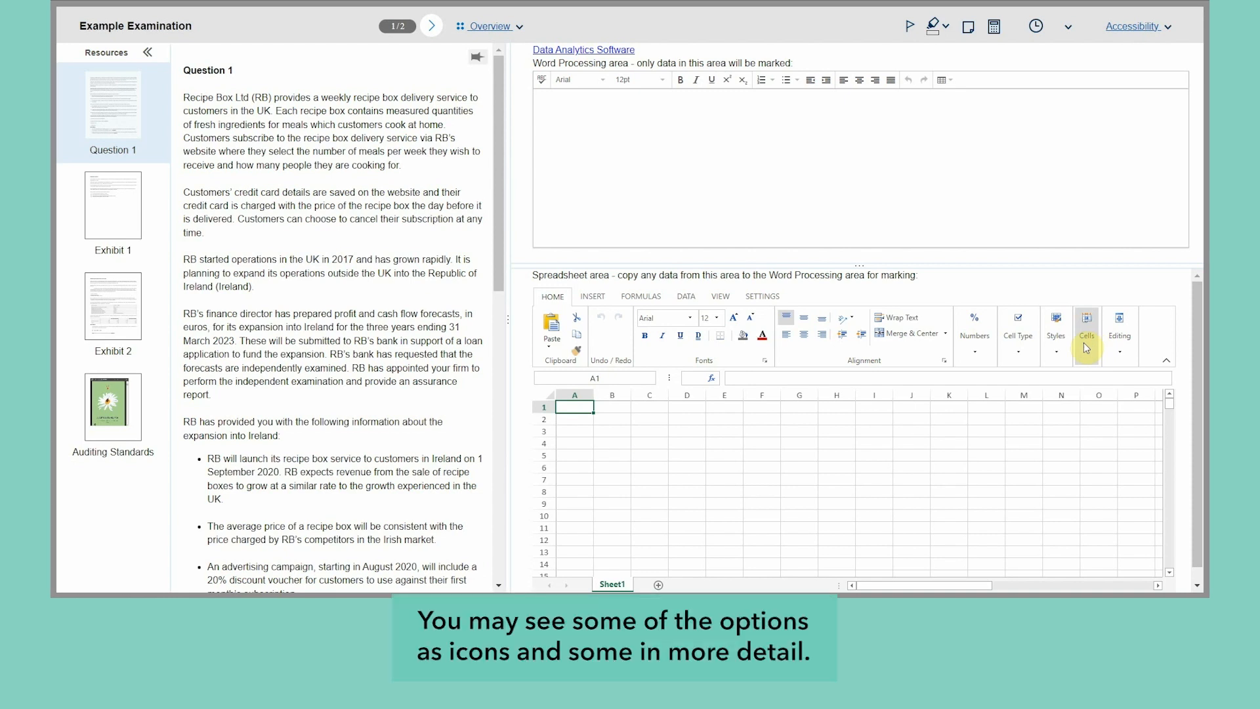
mouse_move(908, 341)
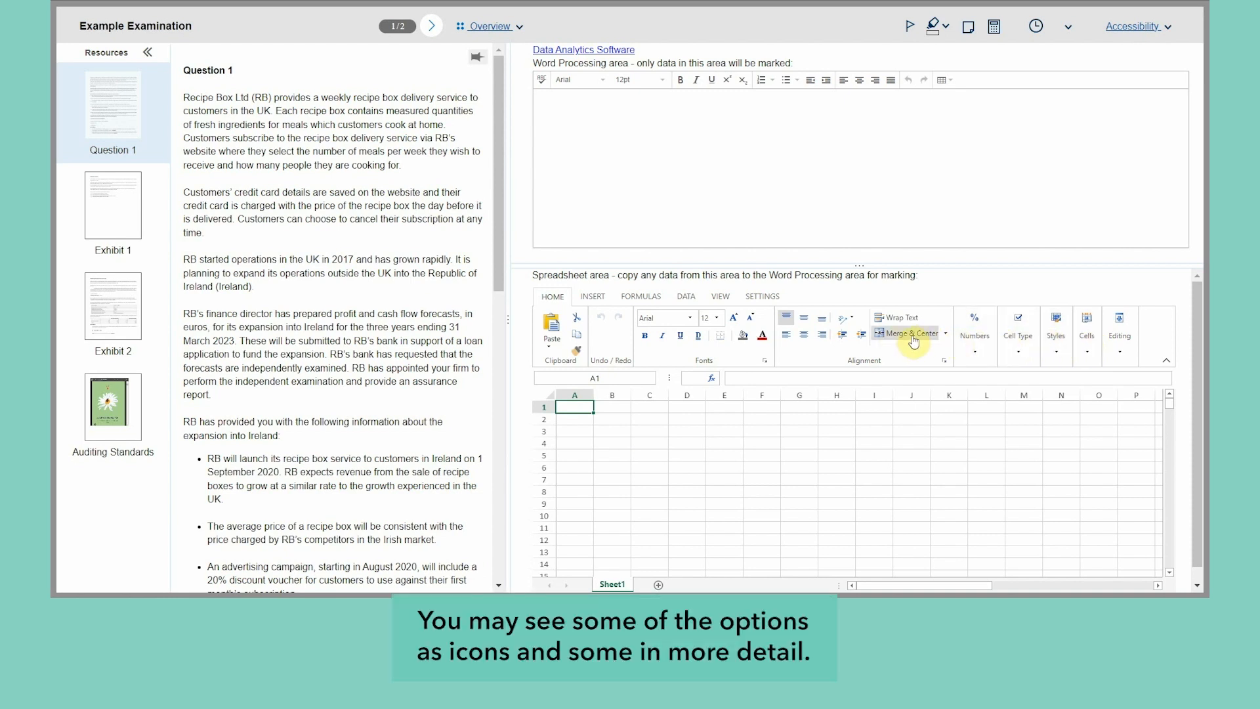
mouse_move(932, 346)
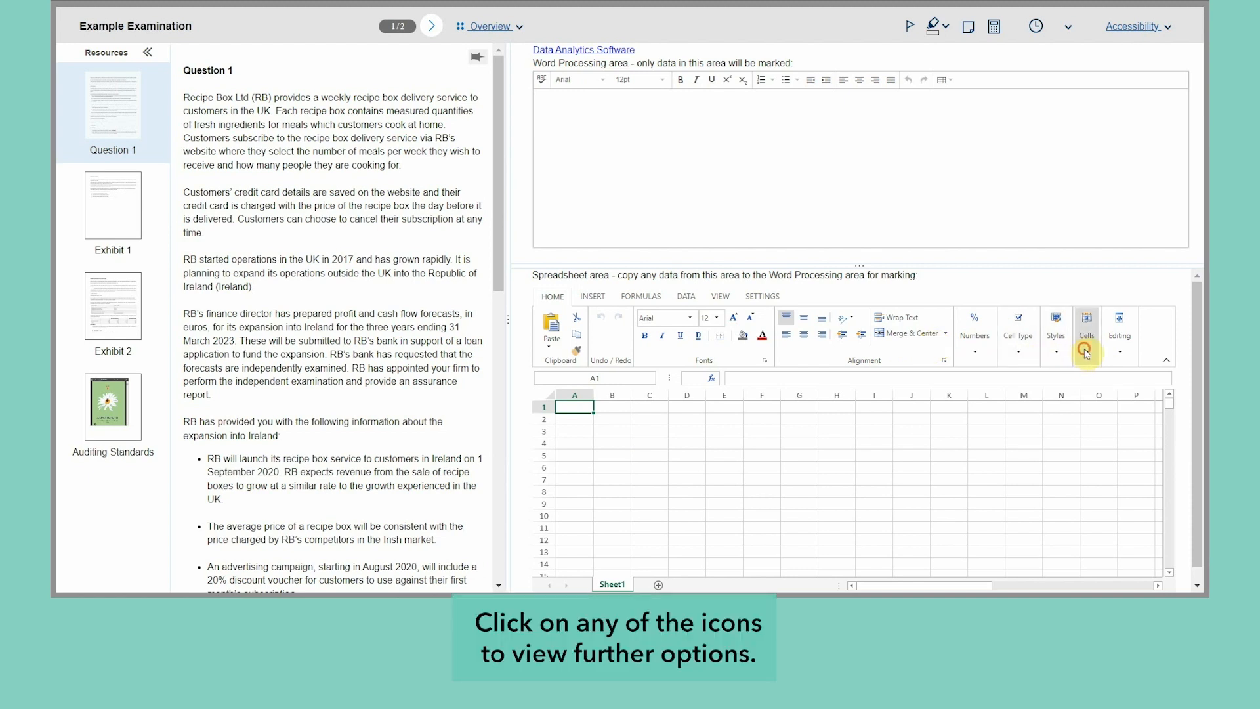
- Expand the Home ribbon's Cells group to reveal Insert, Delete and Format options
left_click(1085, 325)
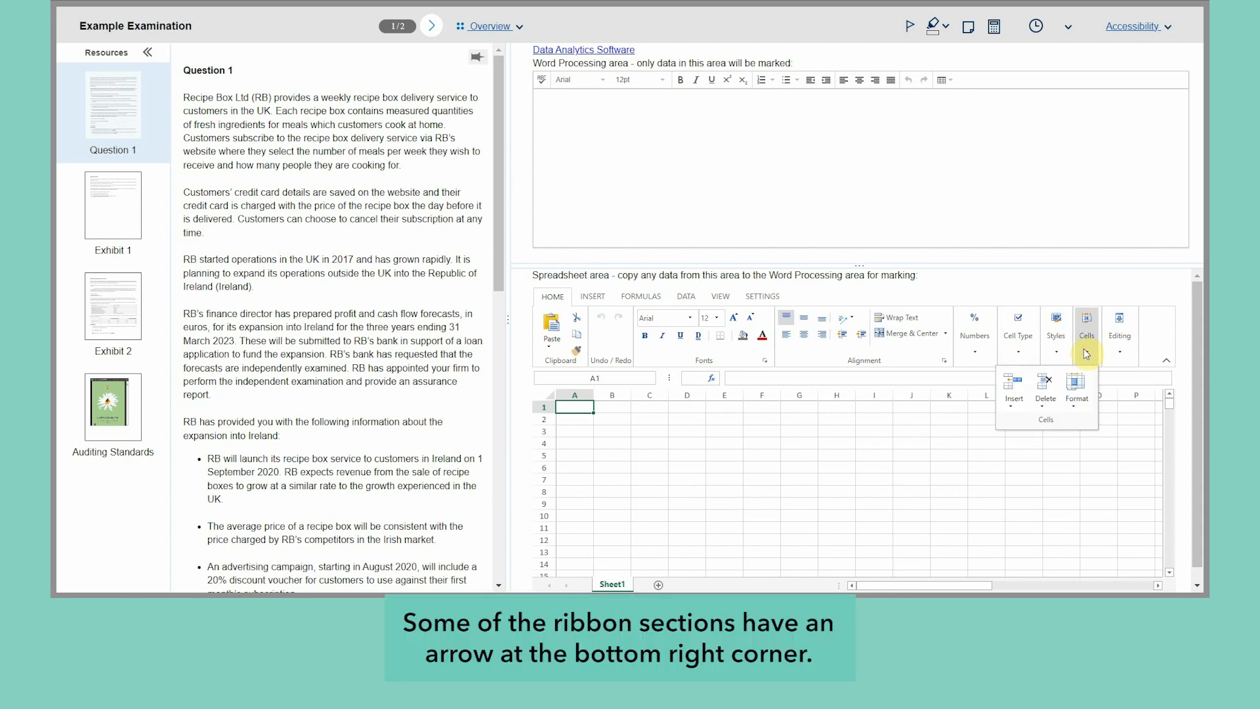
mouse_move(934, 369)
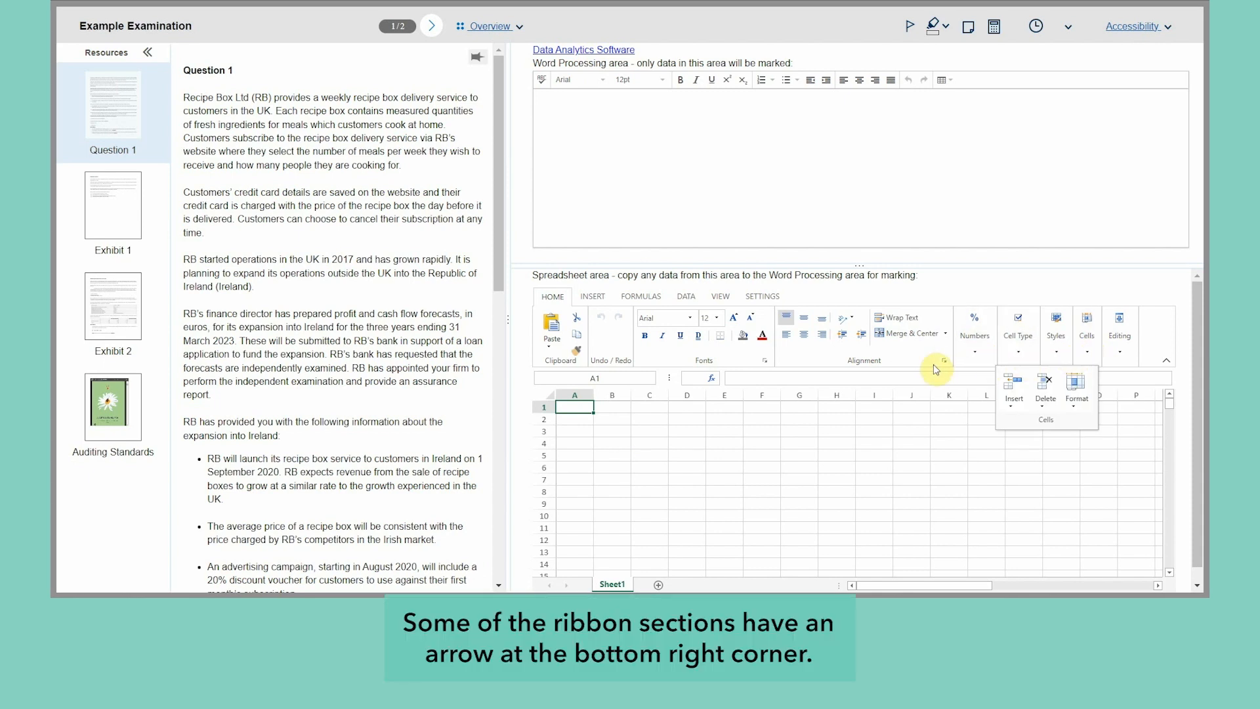
- Dismiss the Cells dropdown by clicking on the empty grid
left_click(941, 360)
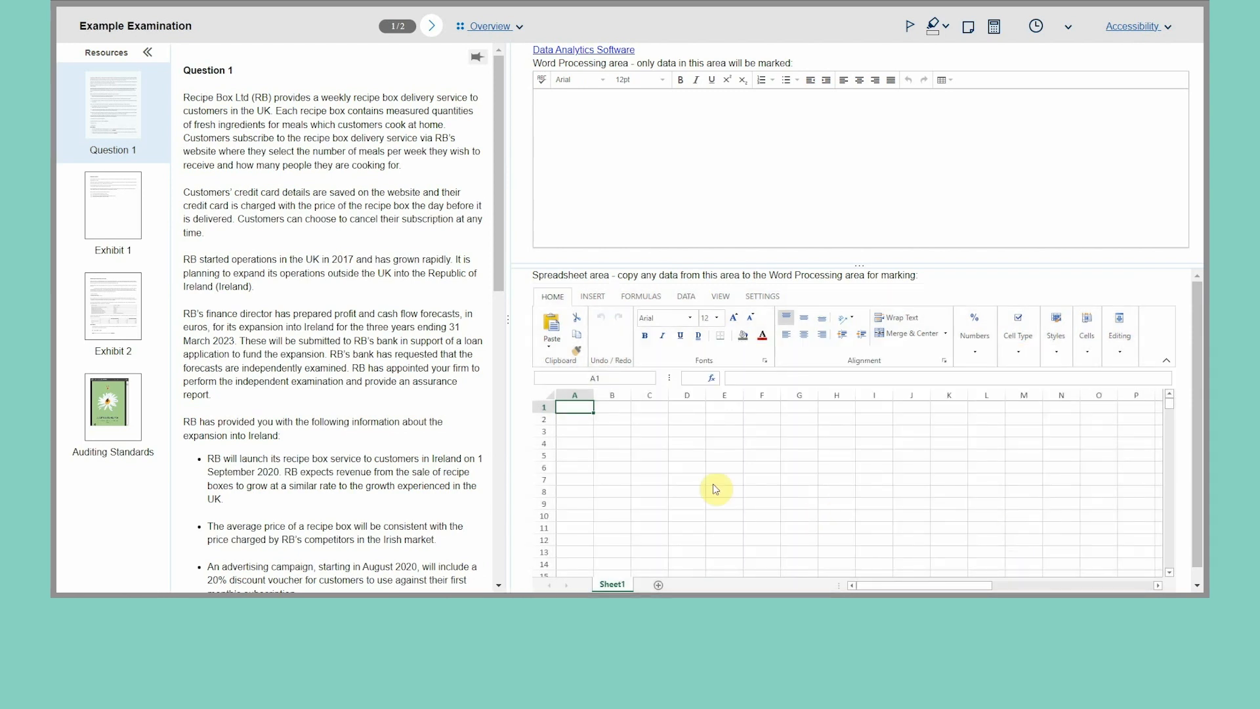
- Move the question/answer pane divider left to widen the spreadsheet answer area
left_click_drag(508, 317, 486, 318)
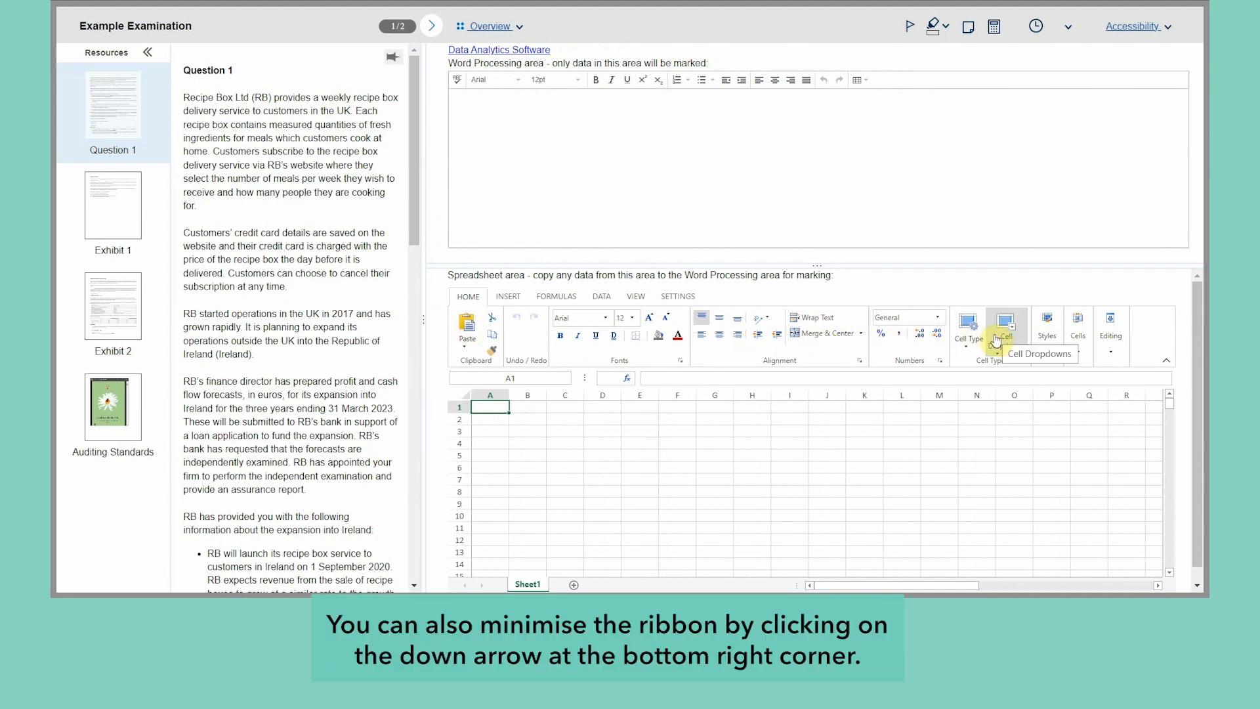
mouse_move(1166, 366)
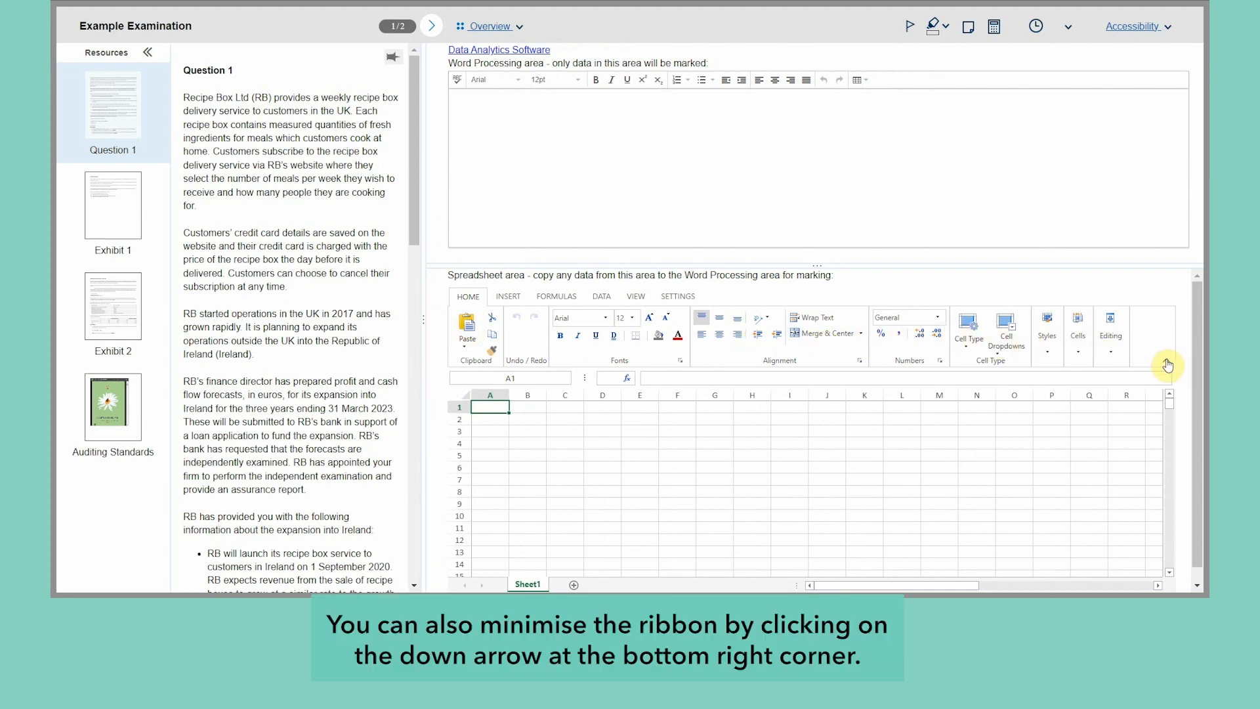
left_click(1166, 365)
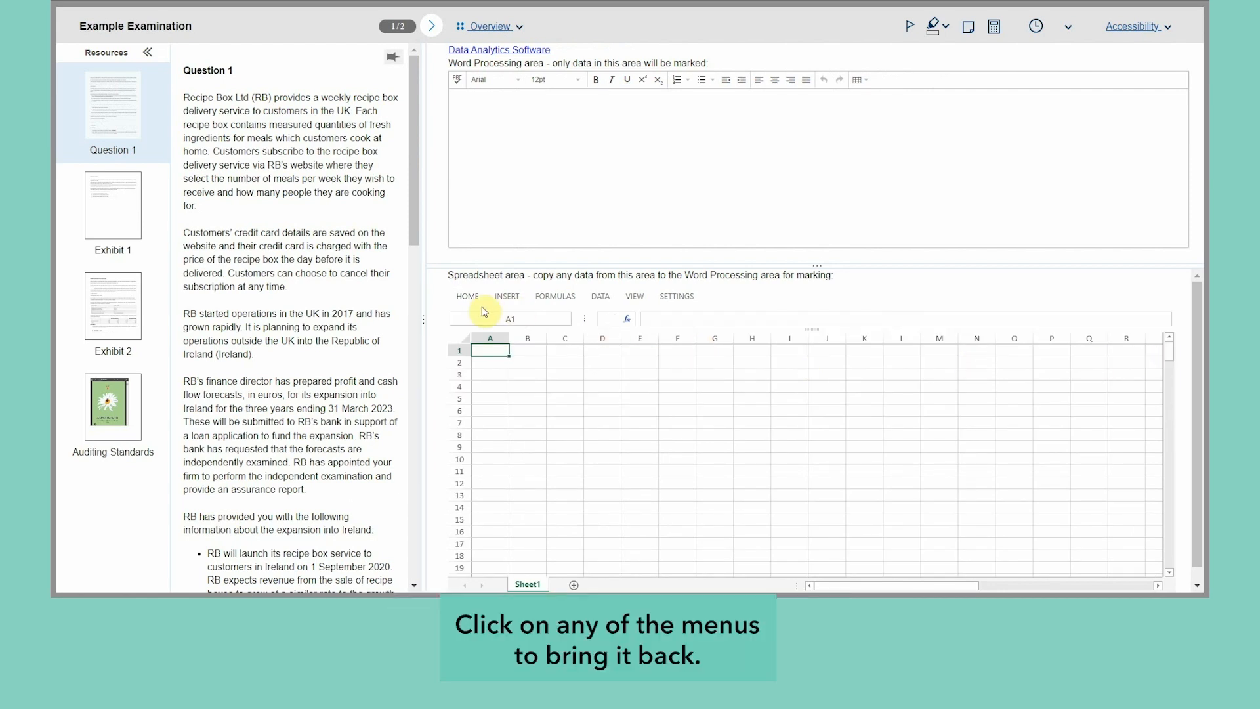
left_click(466, 296)
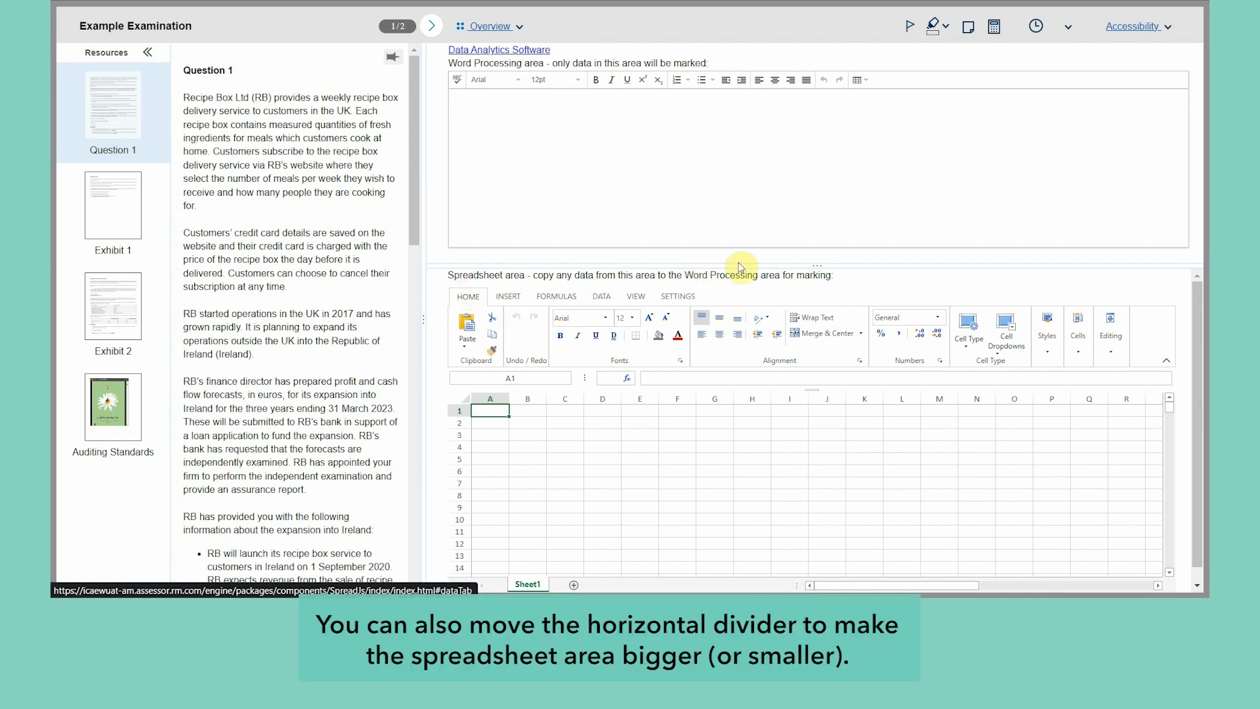
- Raise the horizontal divider to enlarge the spreadsheet, and zoom the grid out to 67%
left_click_drag(739, 265, 777, 145)
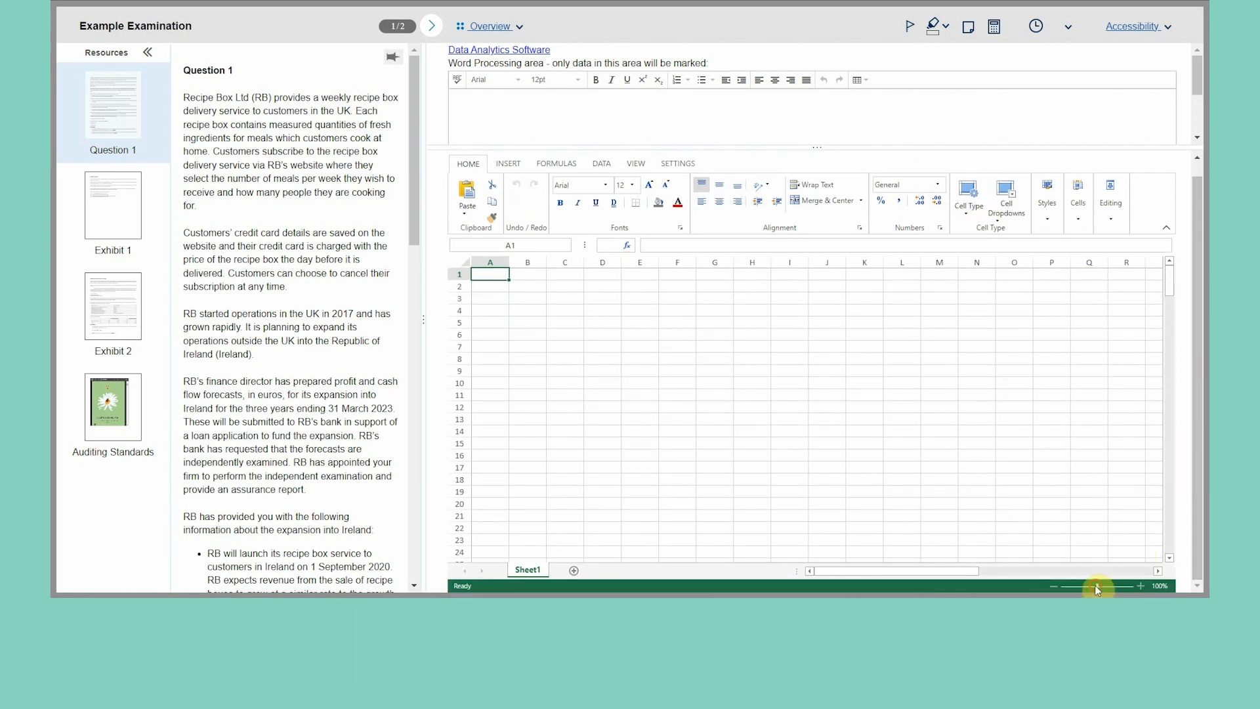
left_click_drag(1105, 587, 1085, 587)
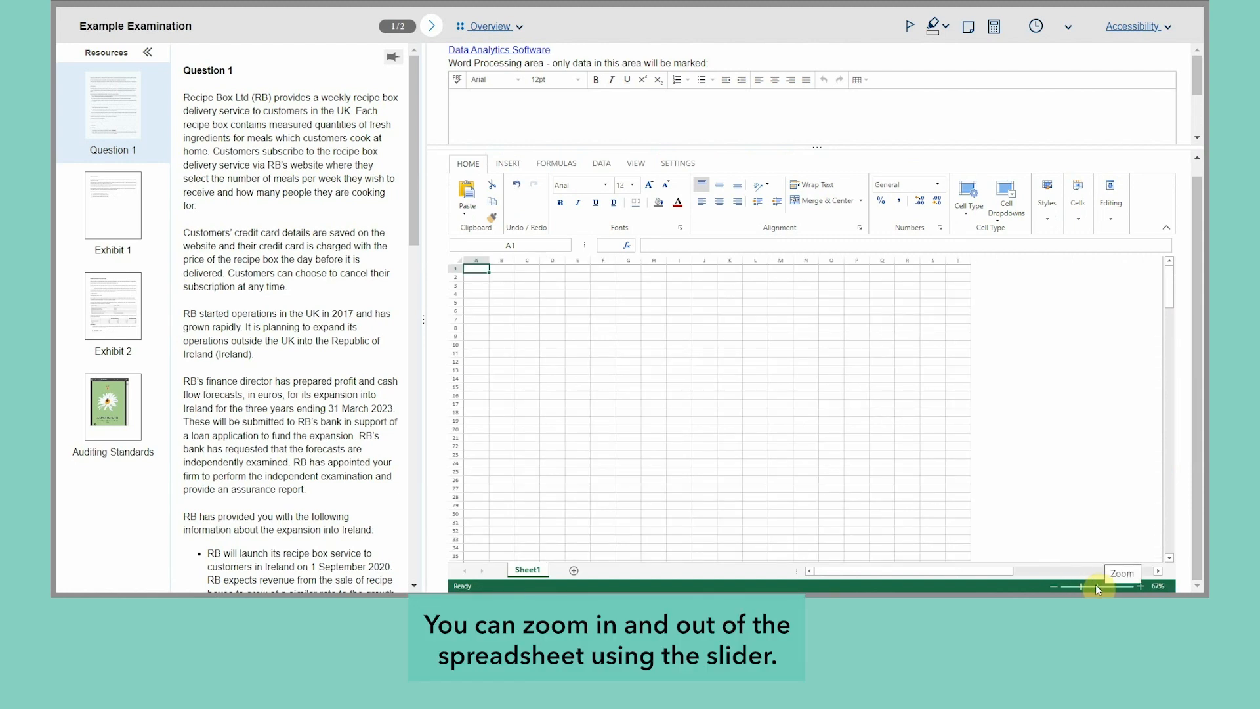